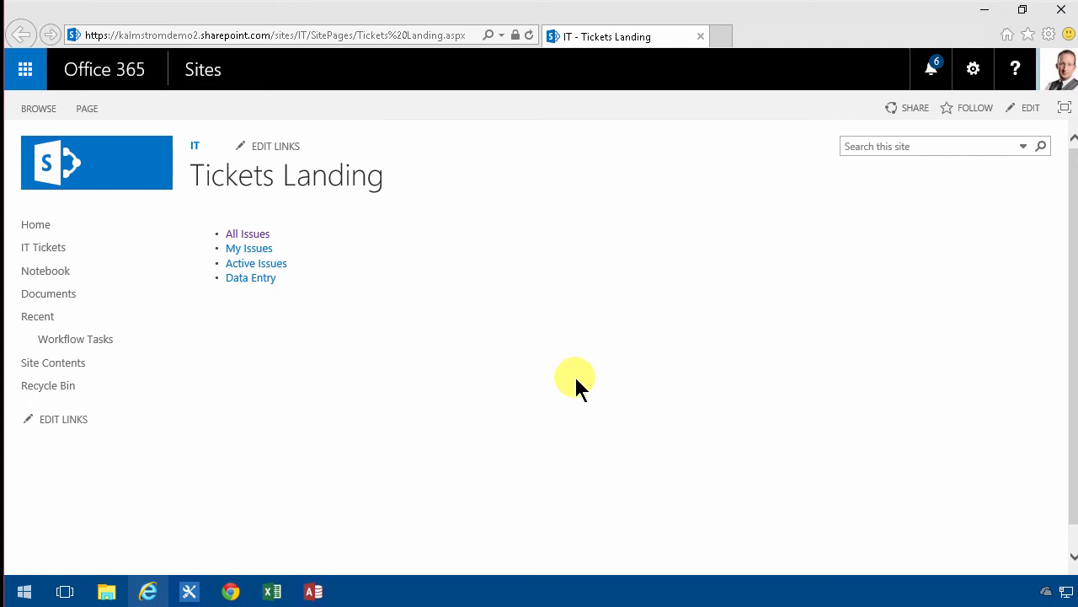
{"action": "mouse_move", "coordinate": [336, 185]}
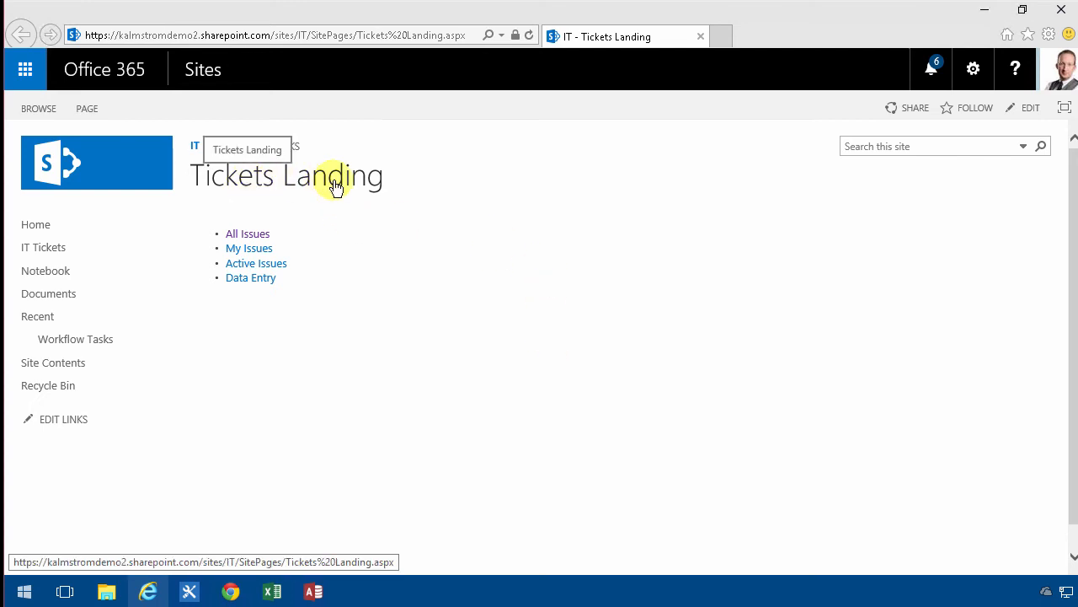
- Put the Tickets Landing page into edit mode to show its four view links
{"action": "left_click", "coordinate": [1031, 108]}
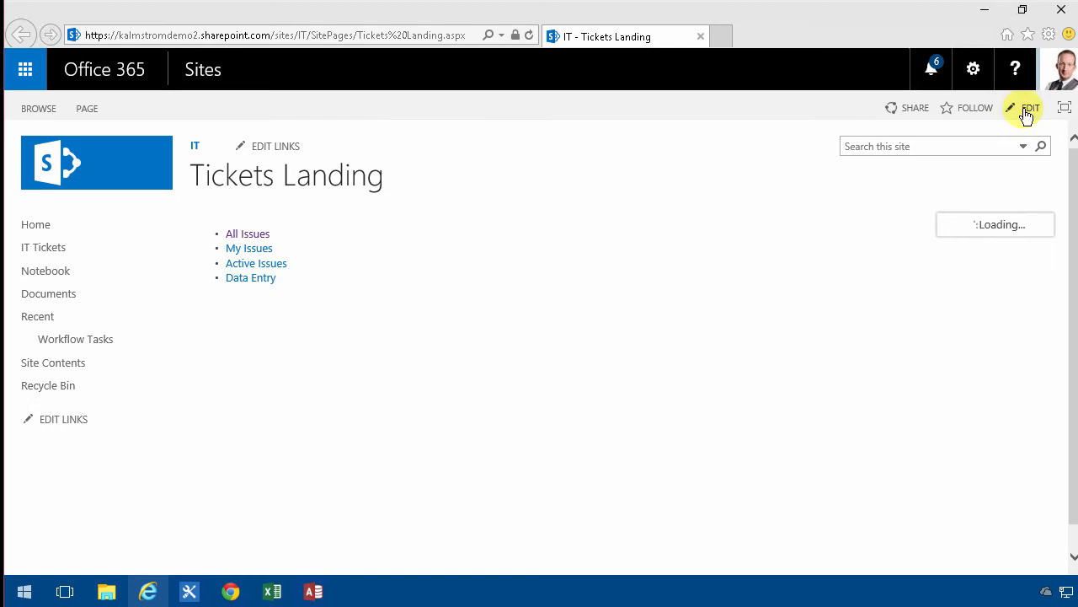
{"action": "left_click", "coordinate": [1031, 108]}
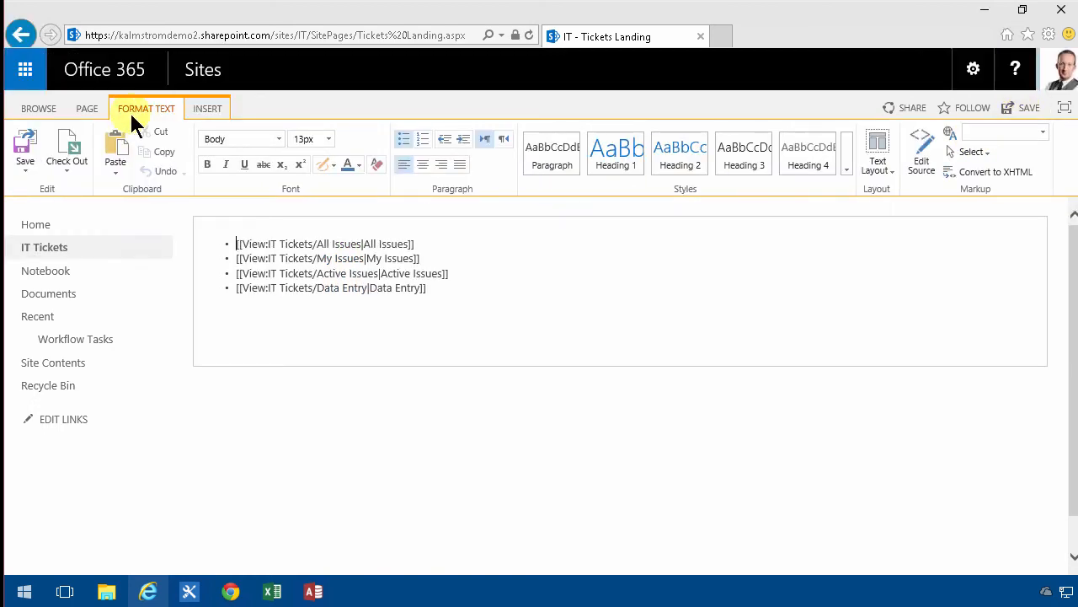
- Rename the page from Tickets Landing to 'IT Tickets' and save the name
{"action": "left_click", "coordinate": [87, 108]}
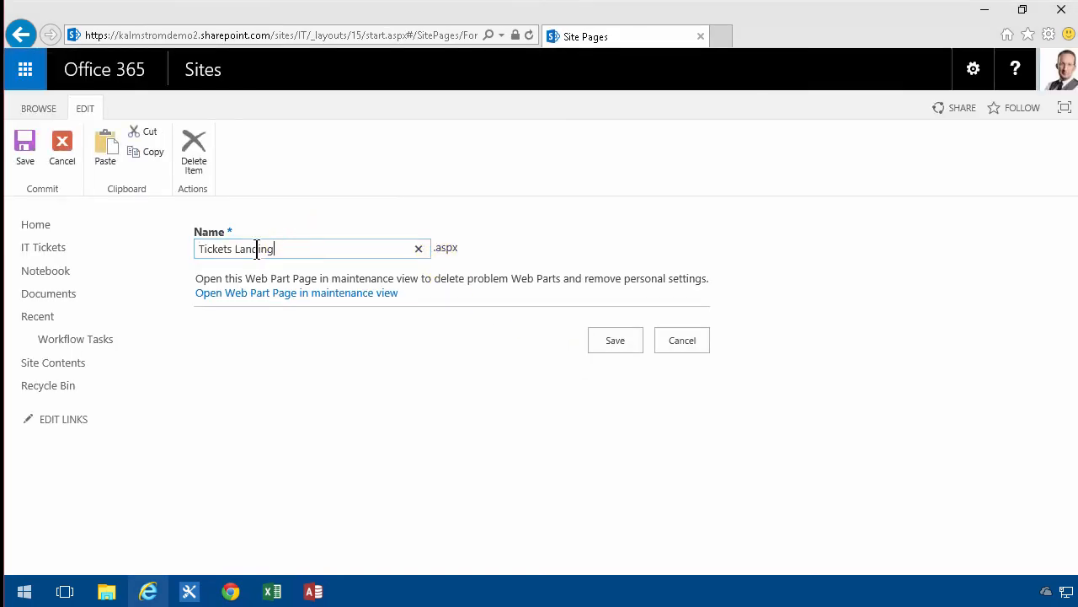
{"action": "key", "text": "BackSpace"}
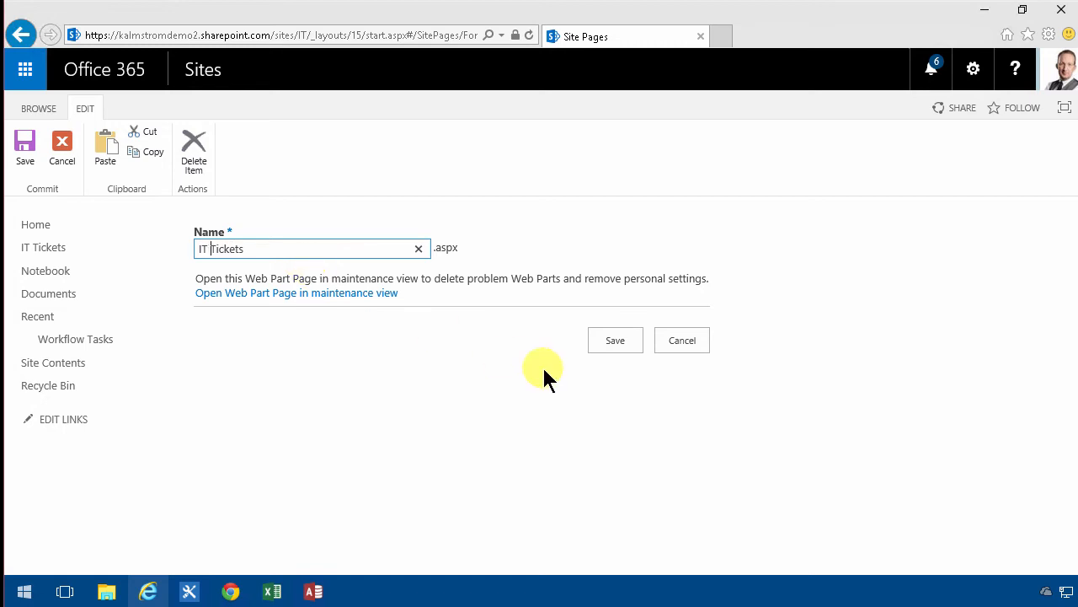
{"action": "left_click", "coordinate": [615, 339]}
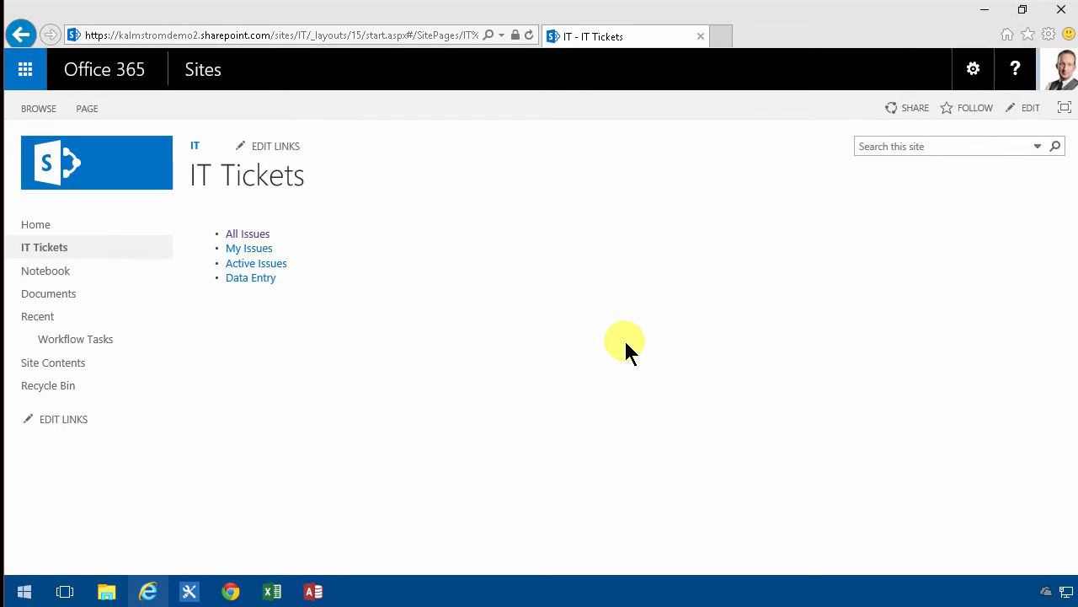
{"action": "mouse_move", "coordinate": [44, 246]}
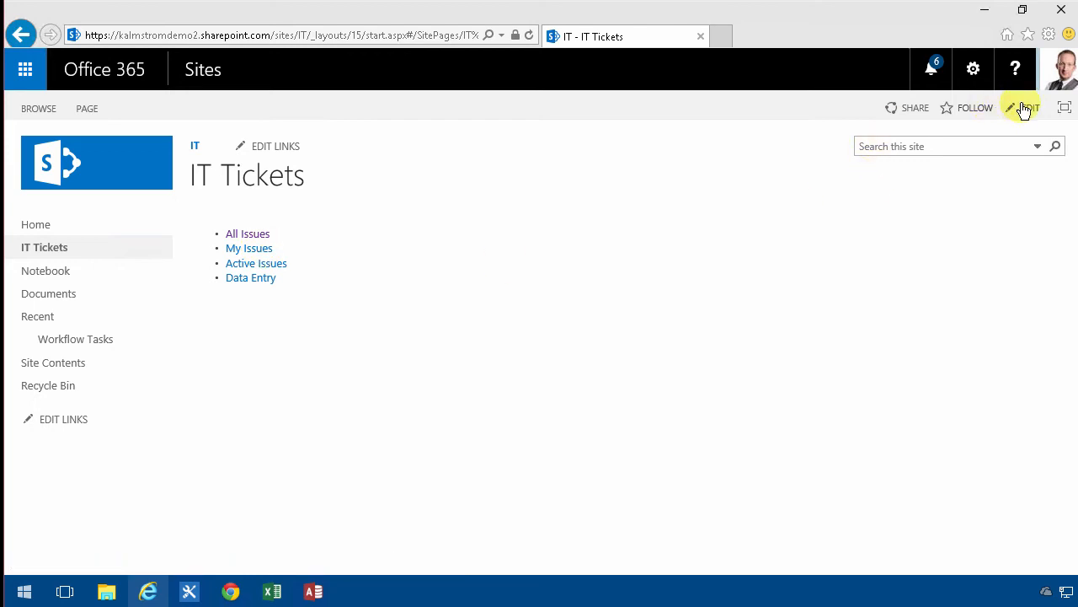
- Apply the One column with sidebar layout and paste the four view links into the sidebar
{"action": "left_click", "coordinate": [1022, 107]}
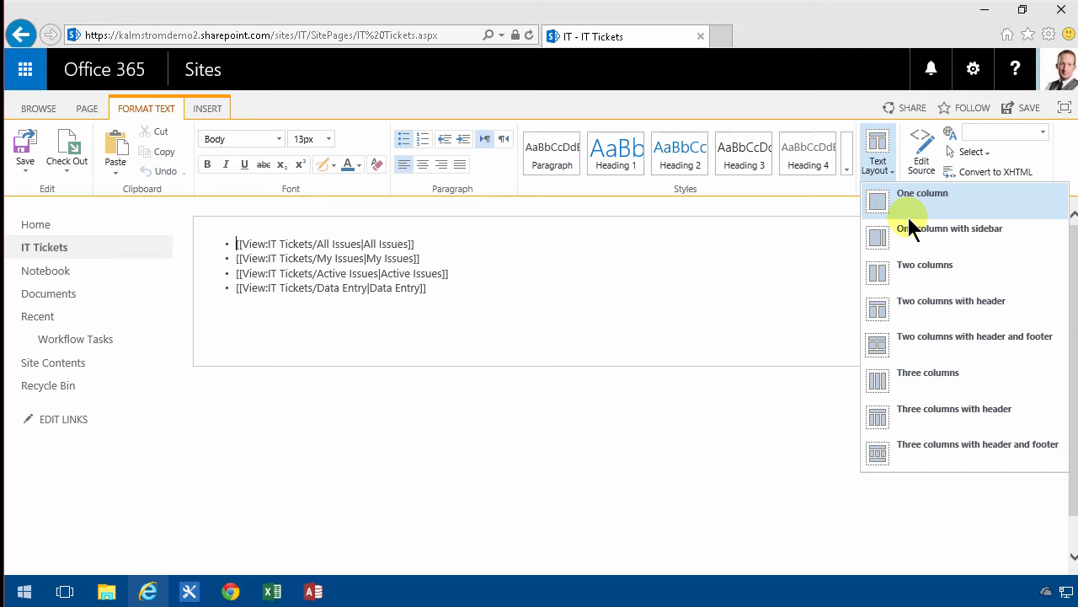
{"action": "left_click", "coordinate": [950, 228]}
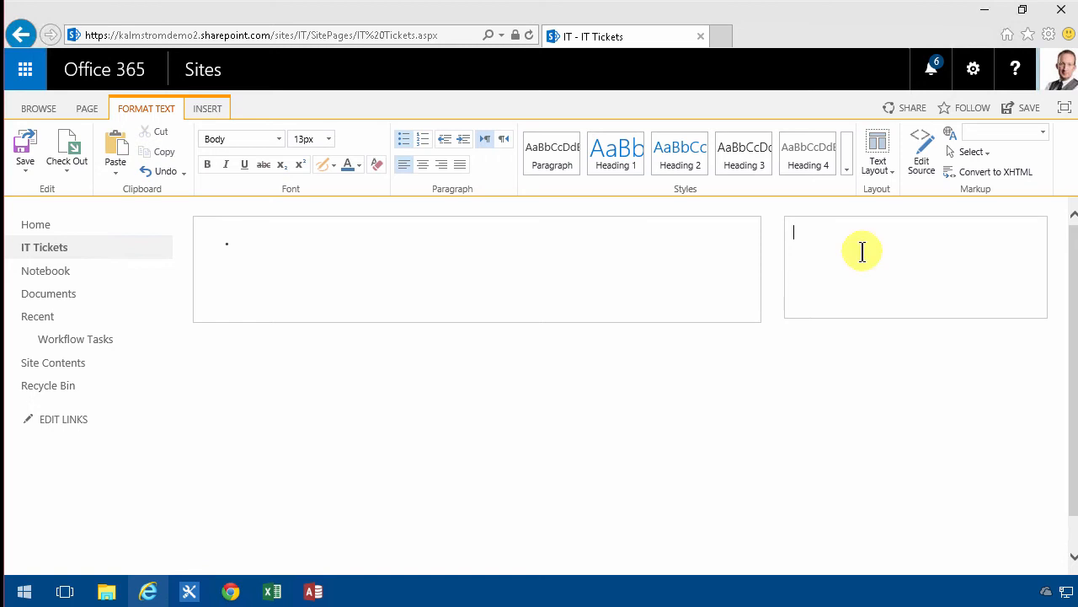
{"action": "key", "text": "ctrl+v"}
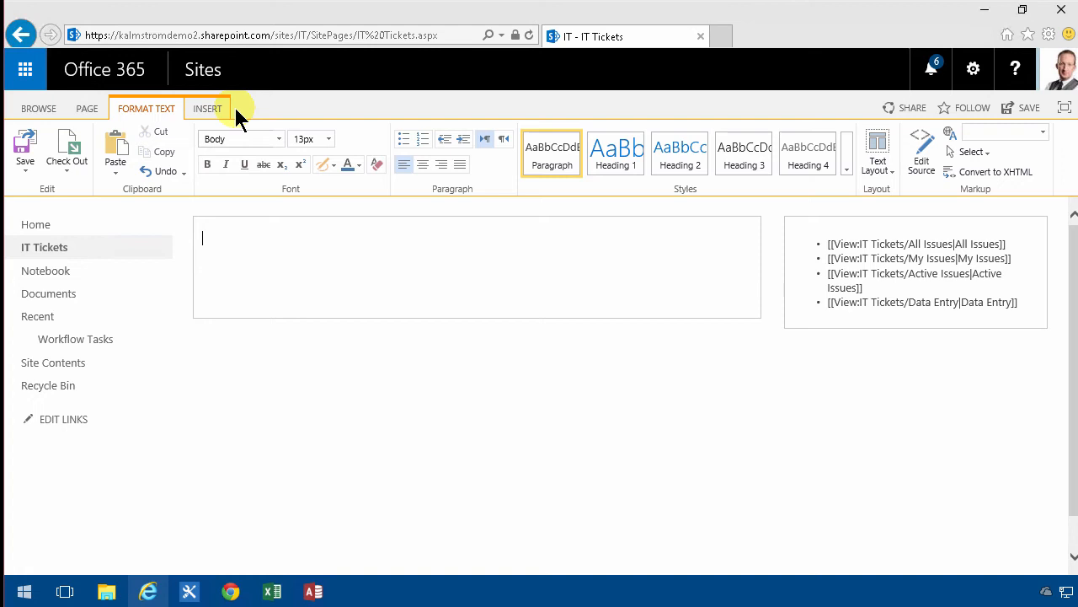
- Add the IT Tickets app web part to the page's main column
{"action": "left_click", "coordinate": [207, 108]}
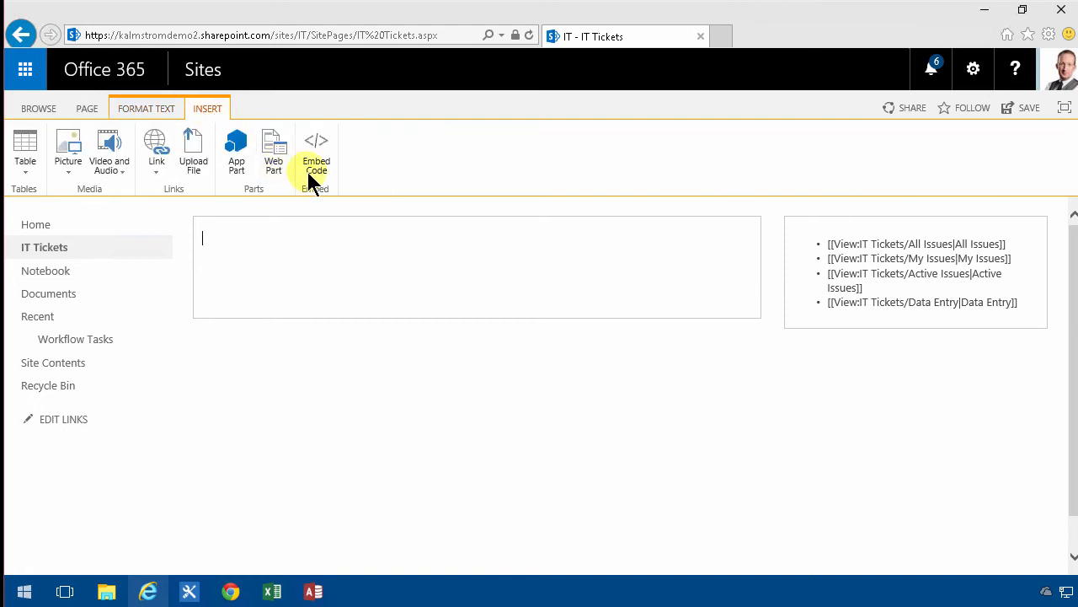
{"action": "left_click", "coordinate": [274, 152]}
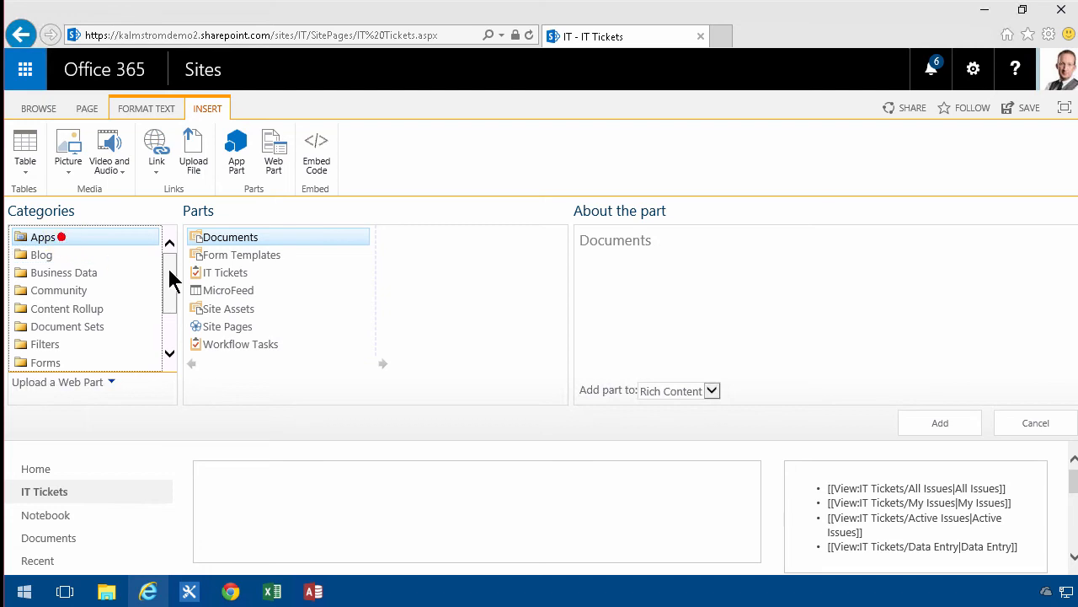
{"action": "left_click", "coordinate": [226, 272]}
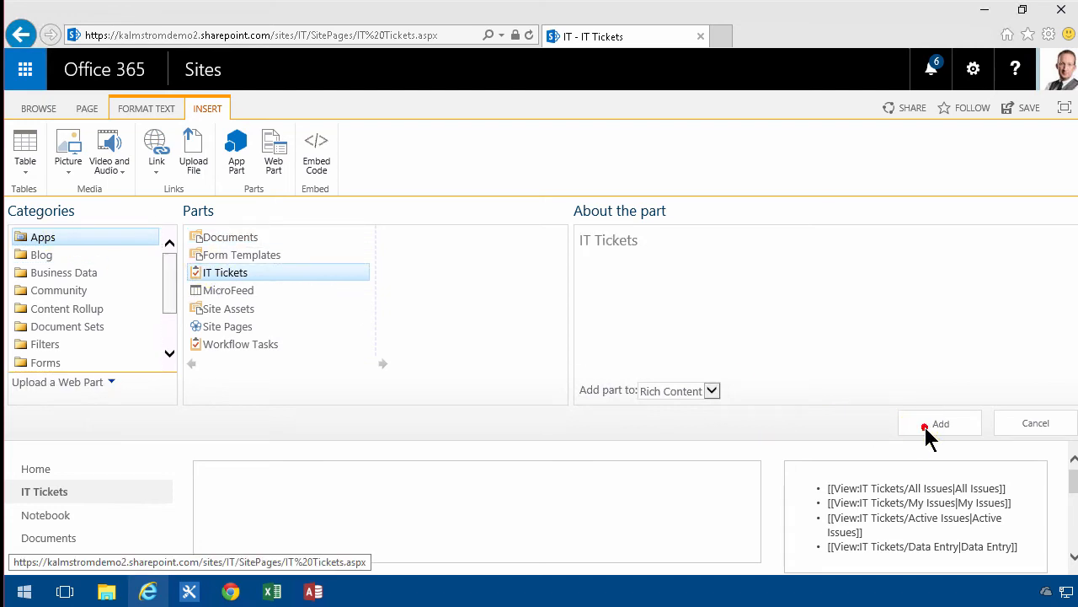
{"action": "left_click", "coordinate": [941, 422]}
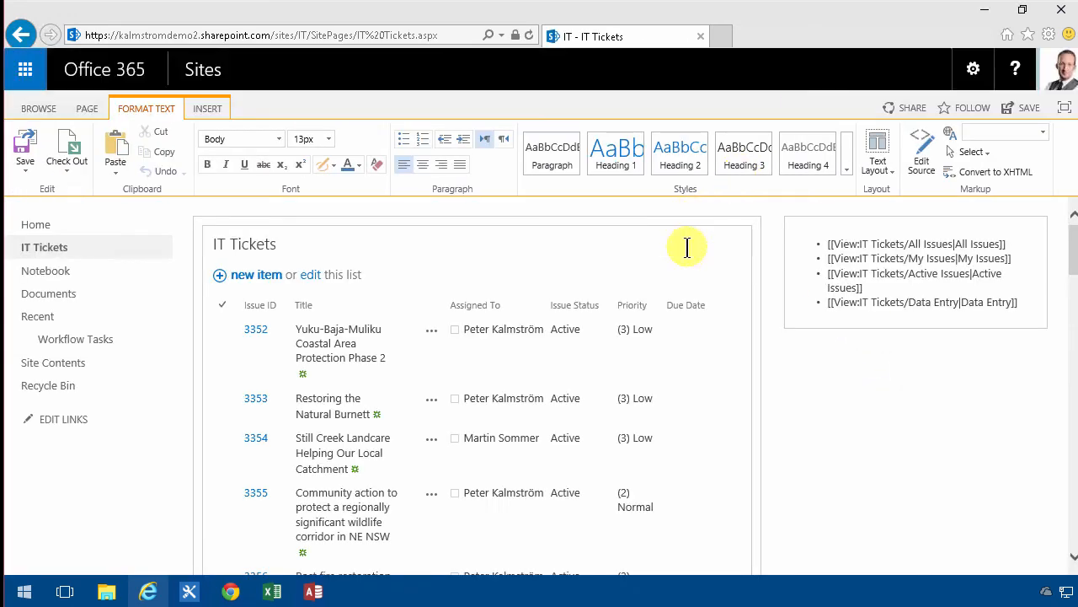
{"action": "scroll", "scroll_direction": "down", "scroll_amount": 3}
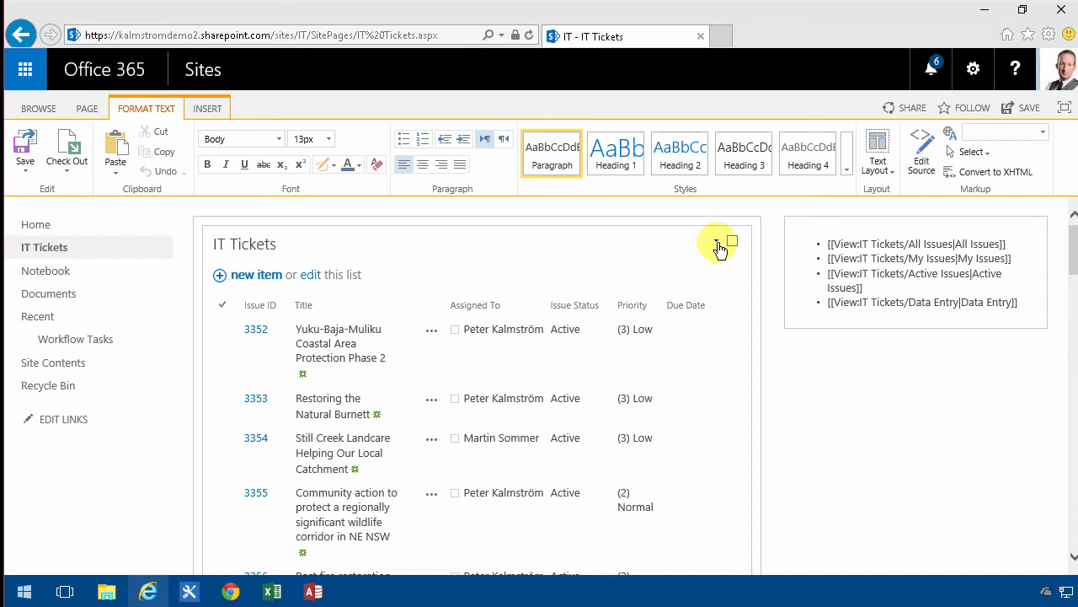
- Switch the IT Tickets web part to the My Issues view, save, and show list view options
{"action": "left_click", "coordinate": [717, 241]}
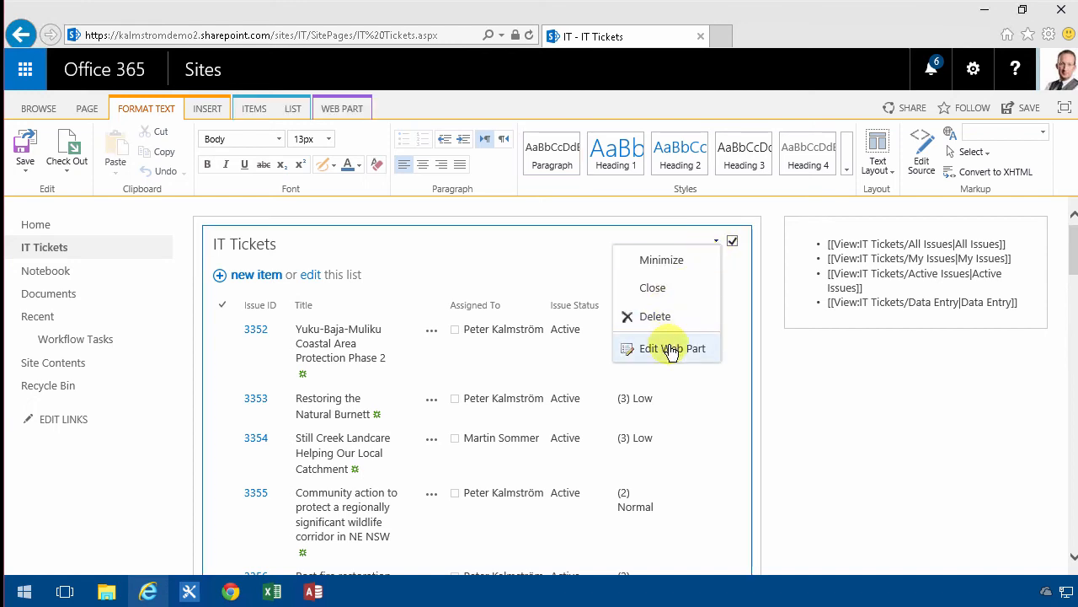
{"action": "left_click", "coordinate": [673, 348]}
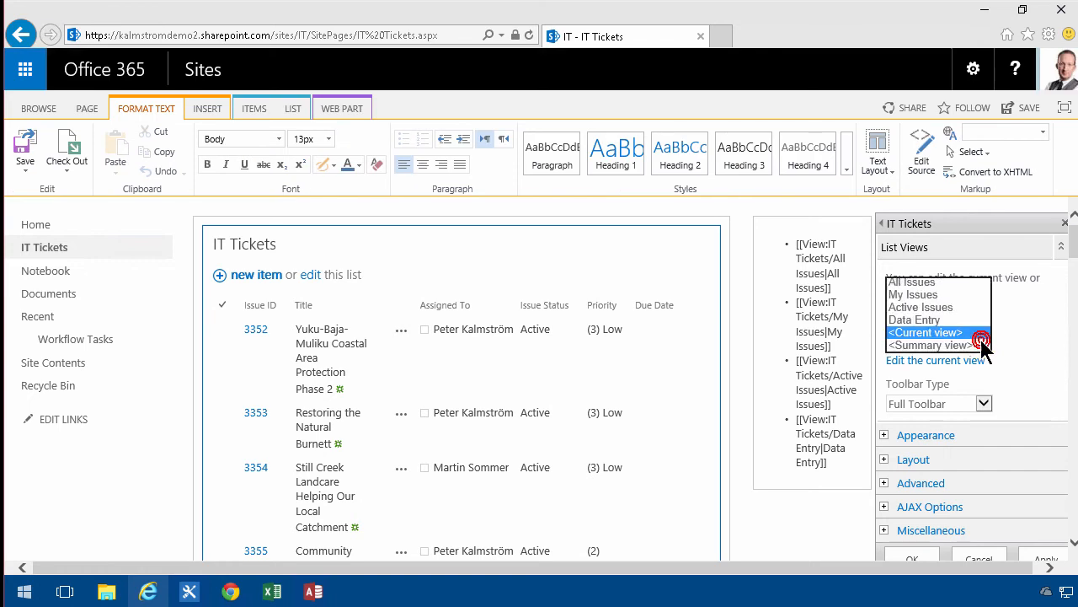
{"action": "left_click", "coordinate": [914, 294]}
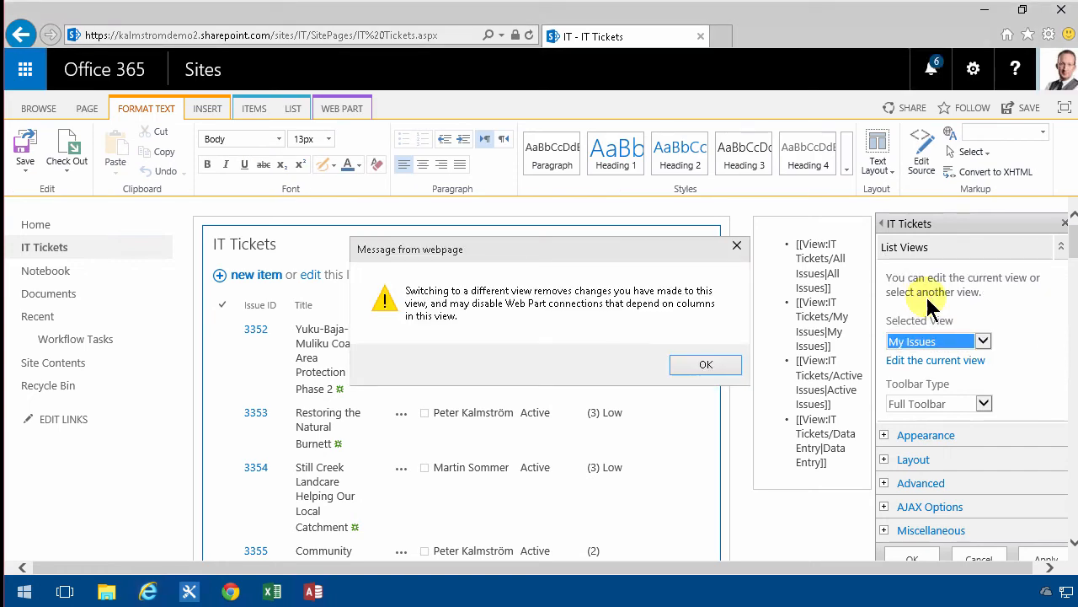
{"action": "left_click", "coordinate": [706, 364]}
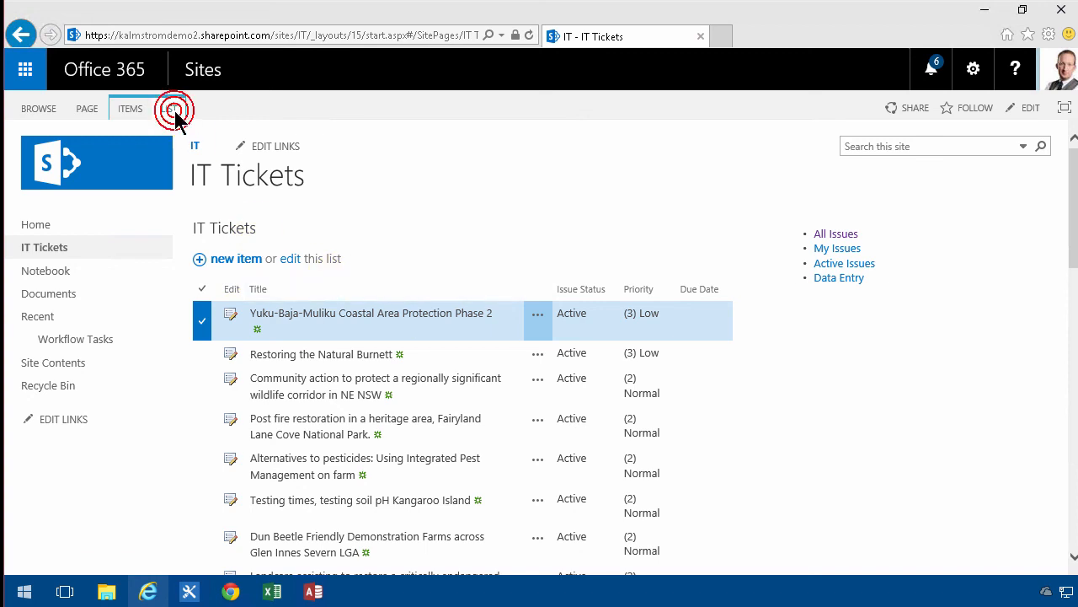
{"action": "left_click", "coordinate": [169, 108]}
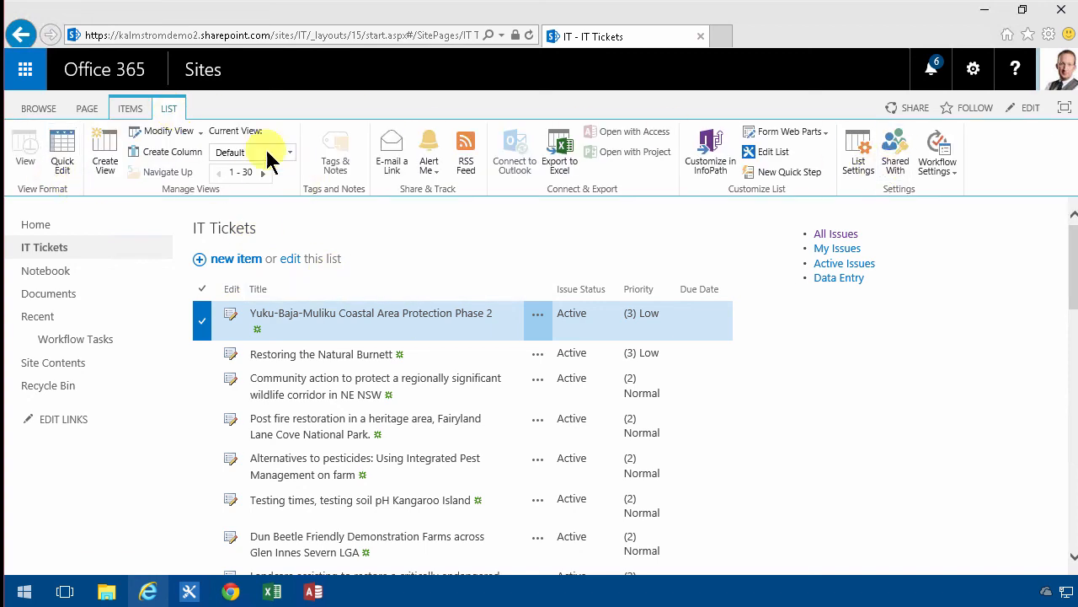